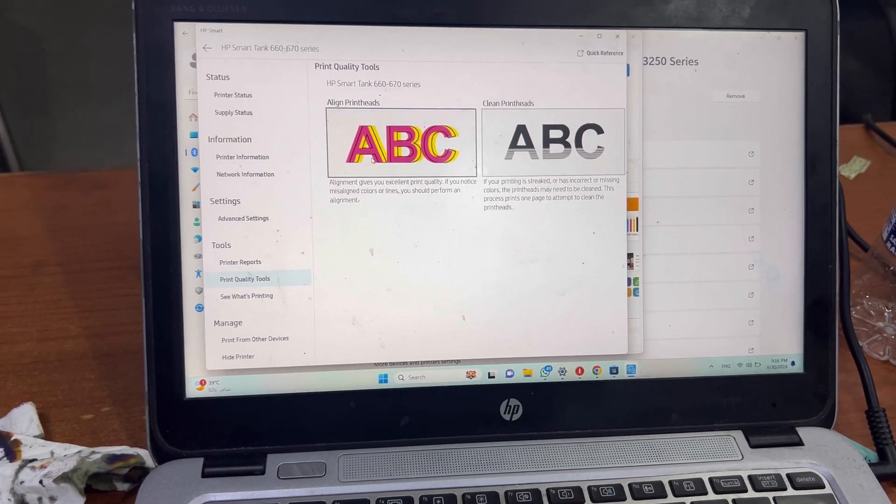
View the Printer Status page for the Smart Tank 660-670, which reports the printer offline.
left_click(207, 48)
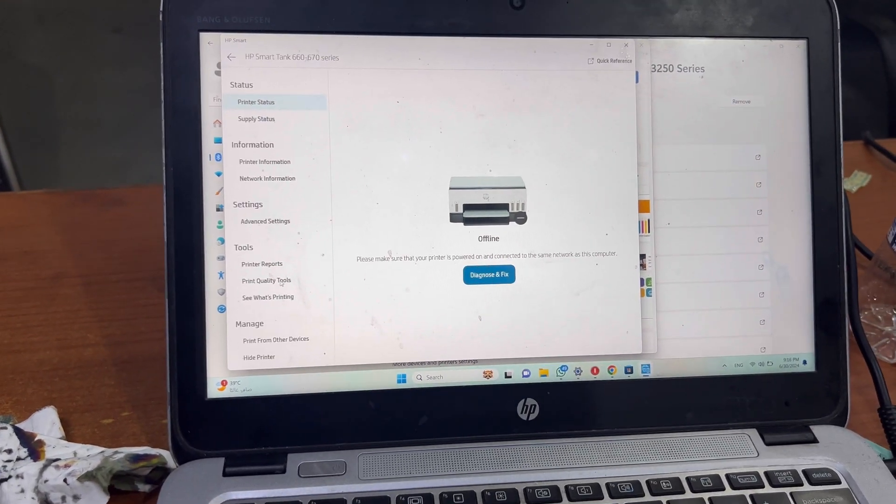
Go to Printer Reports under Tools and choose Print Quality Report as the report to print.
left_click(266, 280)
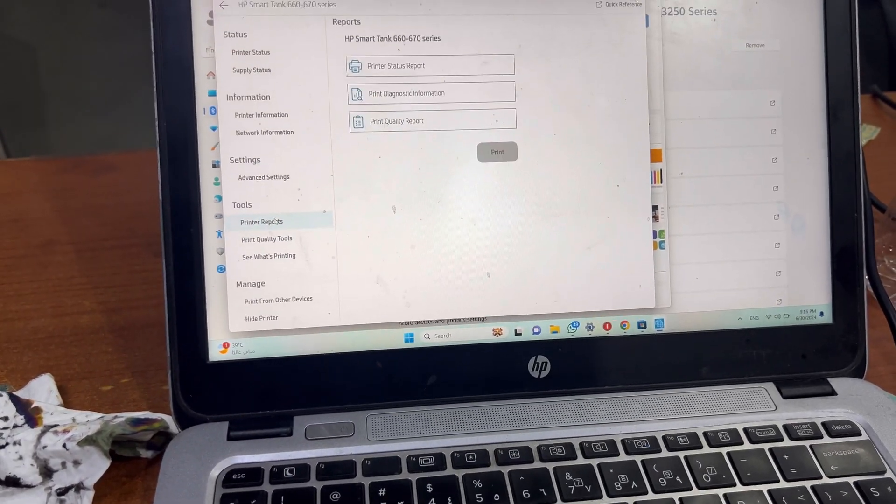
left_click(426, 139)
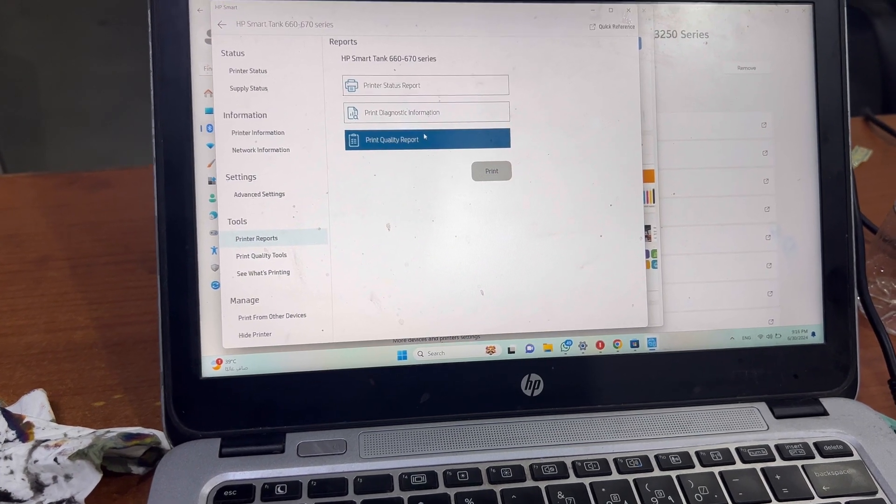